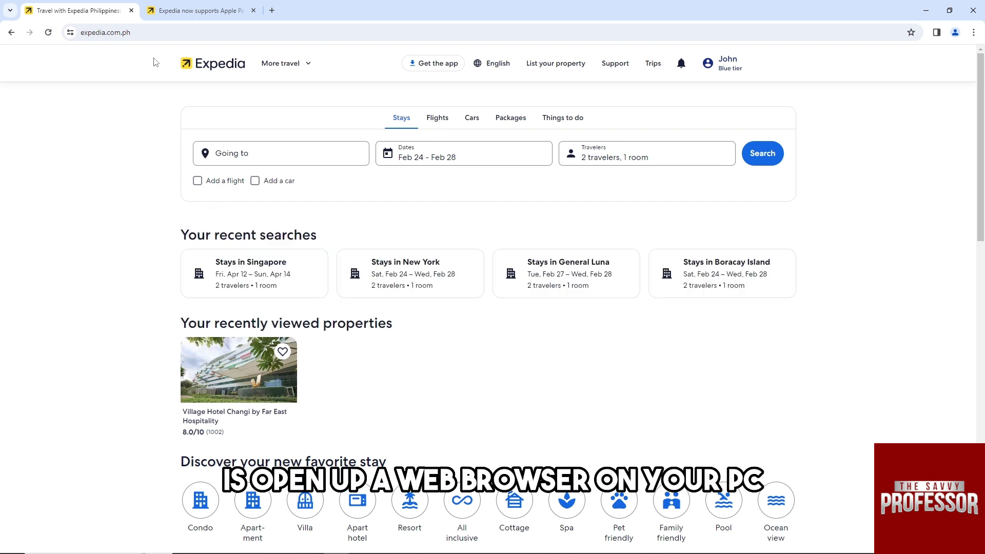
Step: Open the recently viewed Village Hotel Changi by Far East Hospitality listing
click(119, 33)
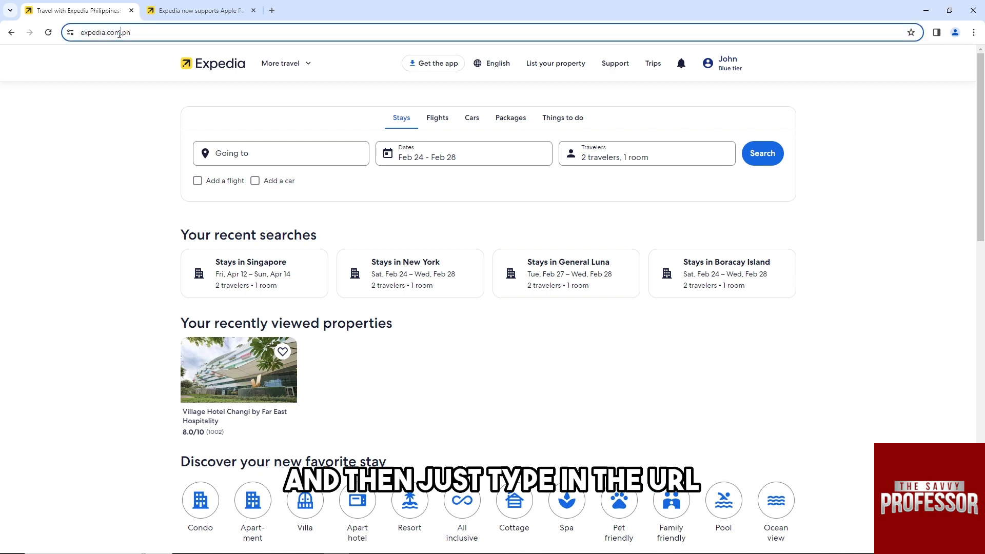
click(119, 33)
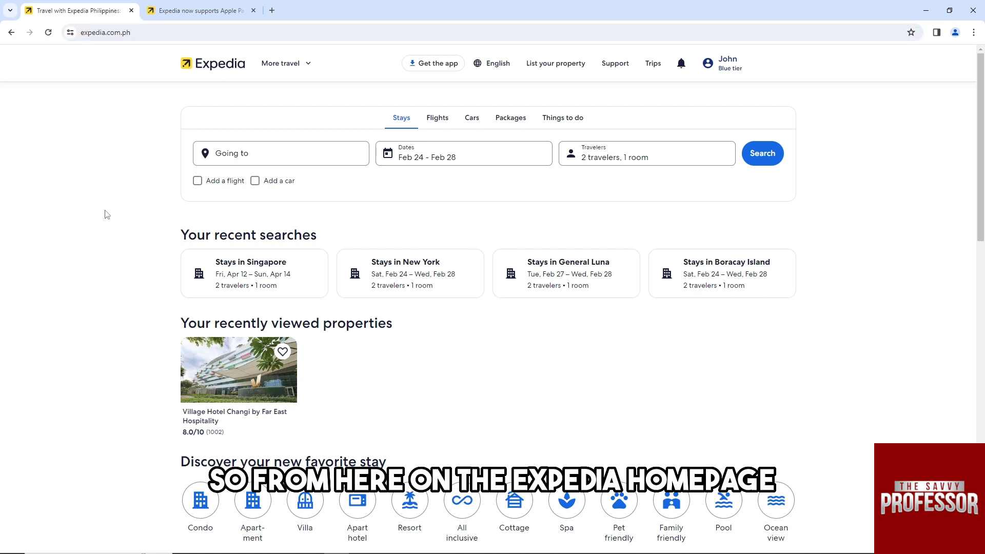
mouse_move(305, 198)
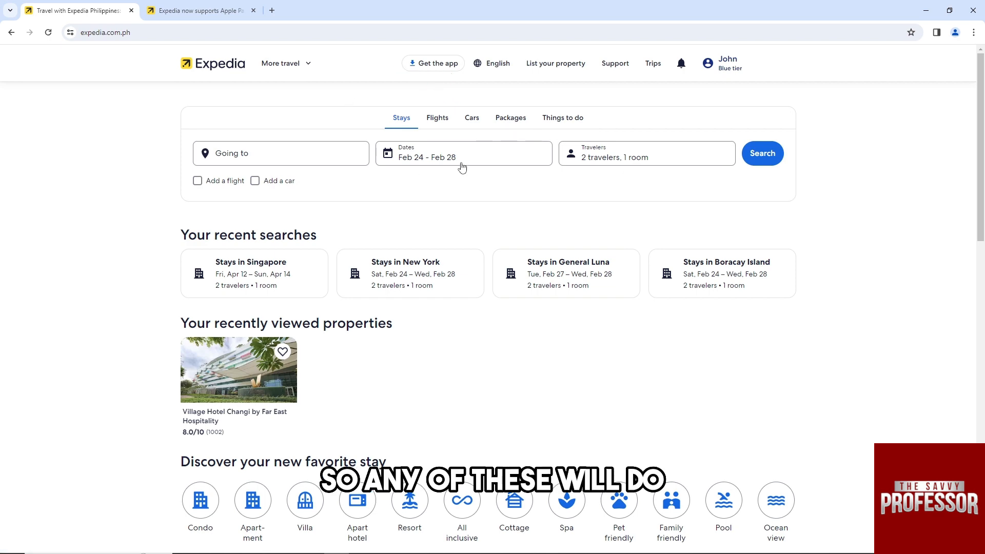
mouse_move(491, 137)
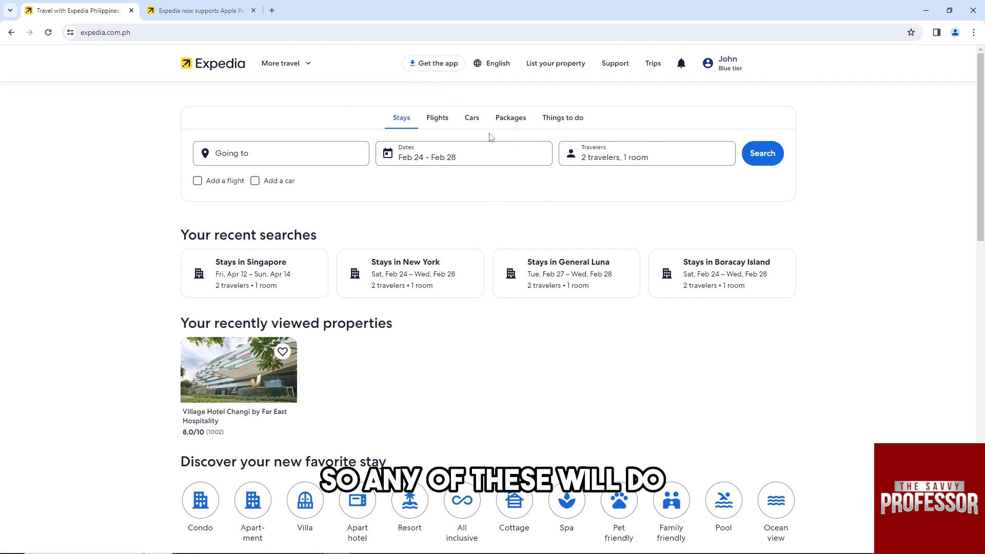
scroll(down, 3)
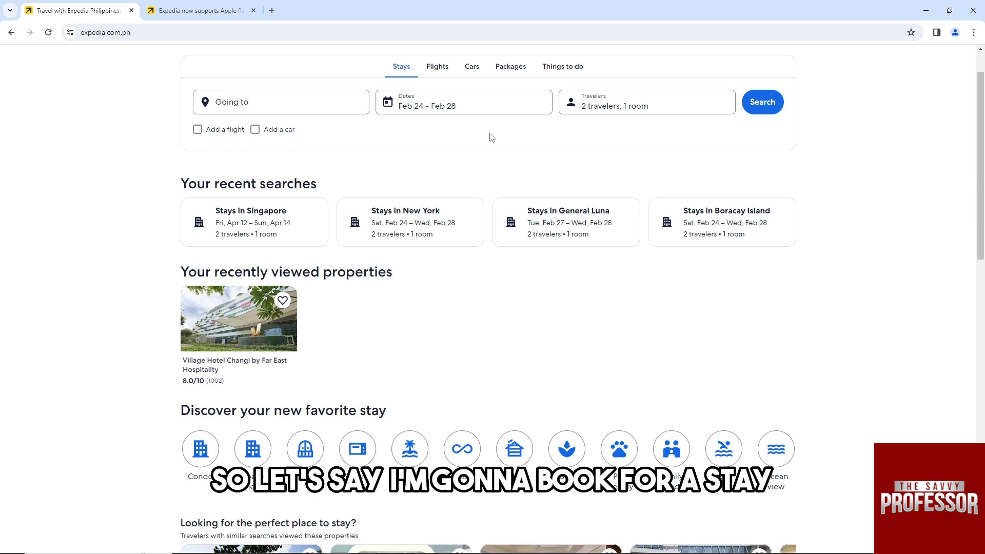
scroll(down, 3)
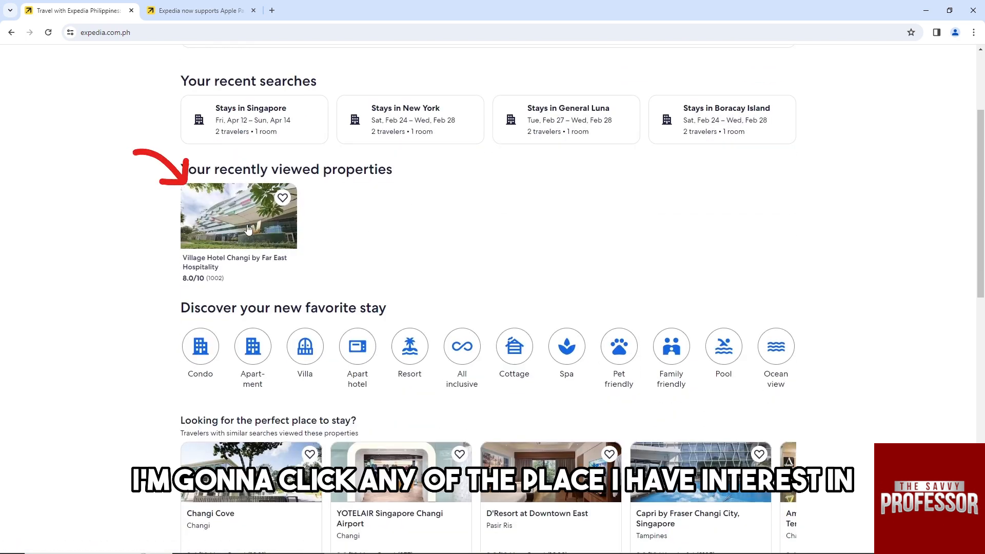
click(239, 228)
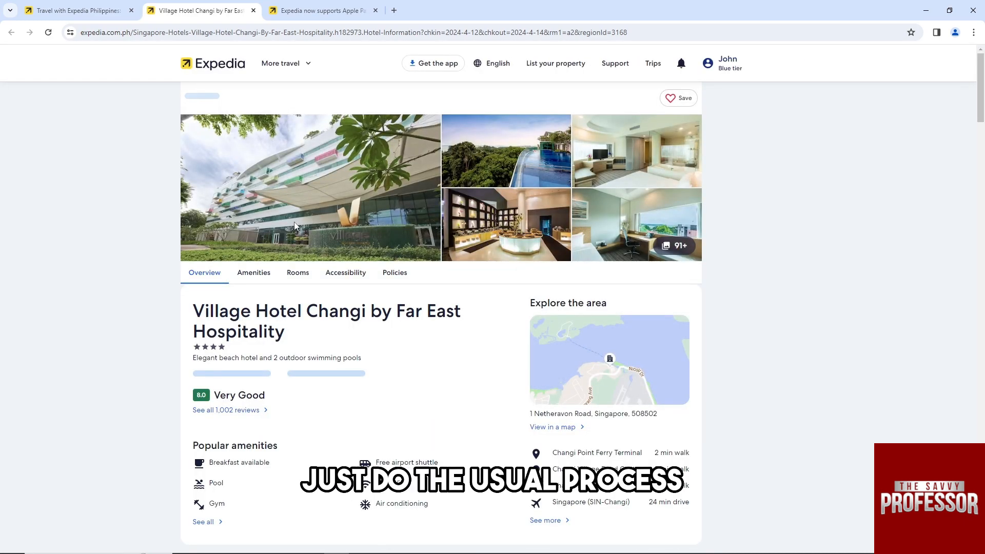
Step: Reserve the Deluxe Room from the Choose your room section
scroll(down, 3)
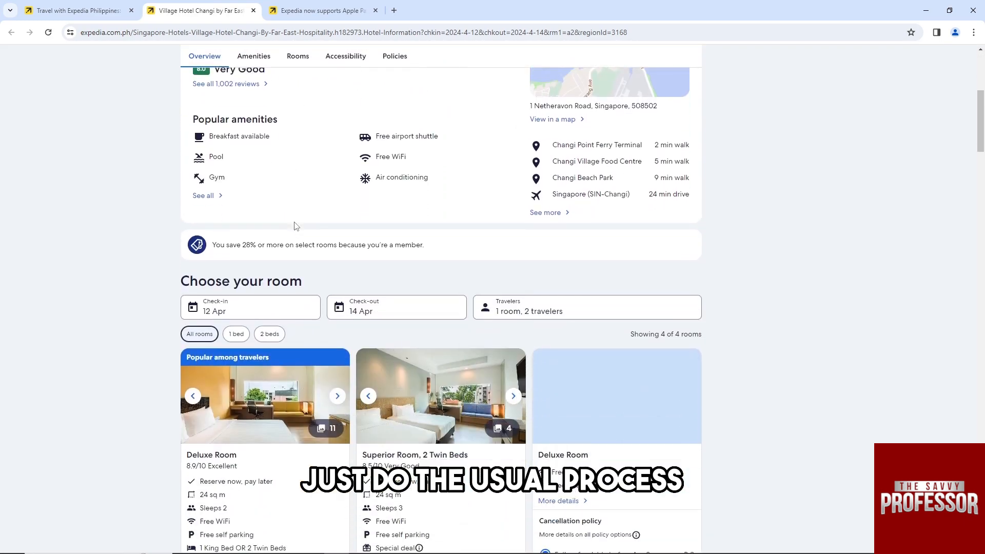
scroll(down, 3)
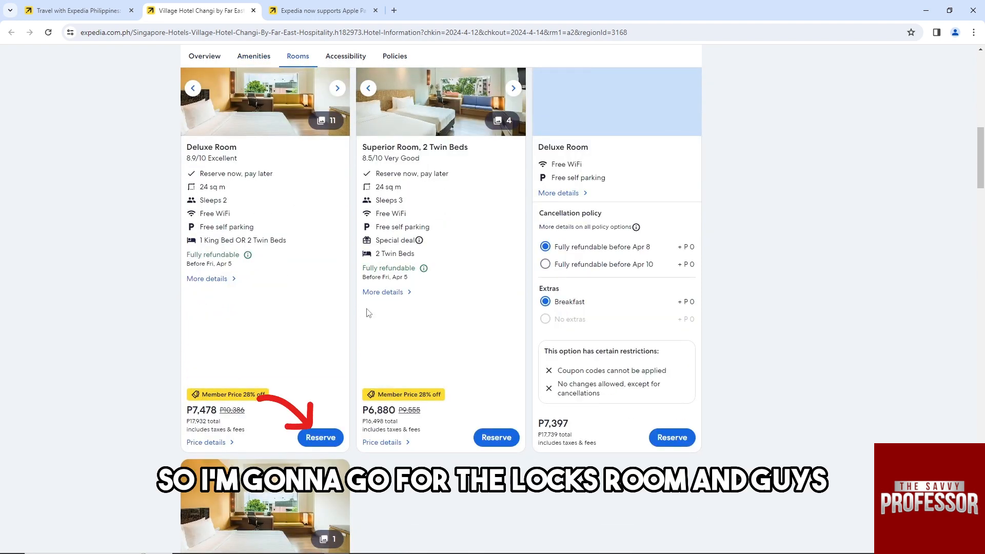
click(320, 437)
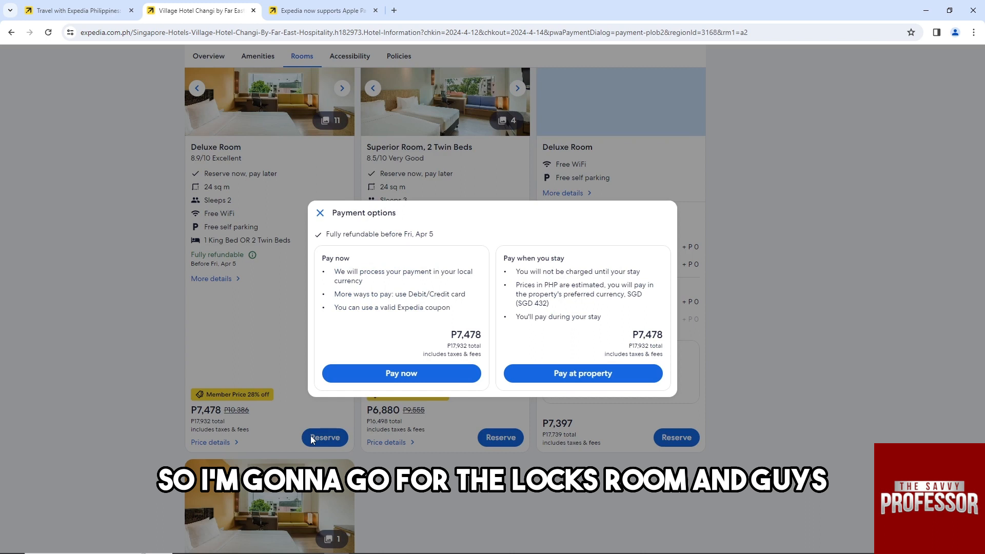
mouse_move(312, 359)
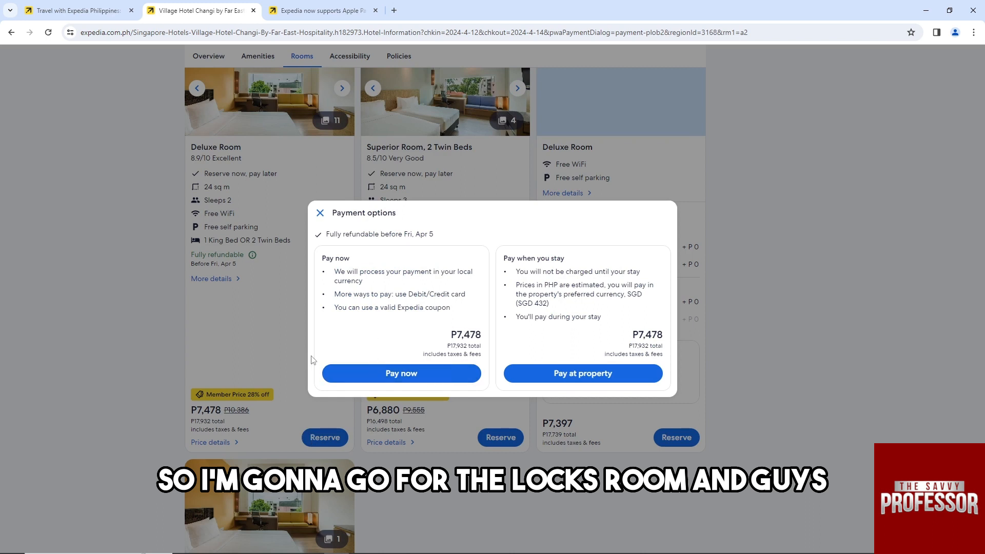
mouse_move(533, 339)
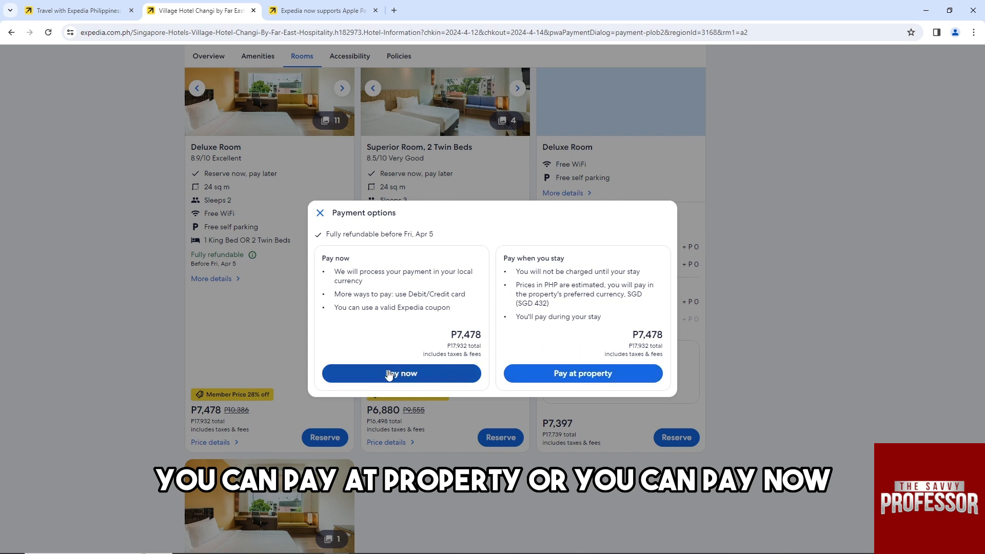
Step: Pick Pay now in the Deluxe Room's Payment options dialog
click(401, 374)
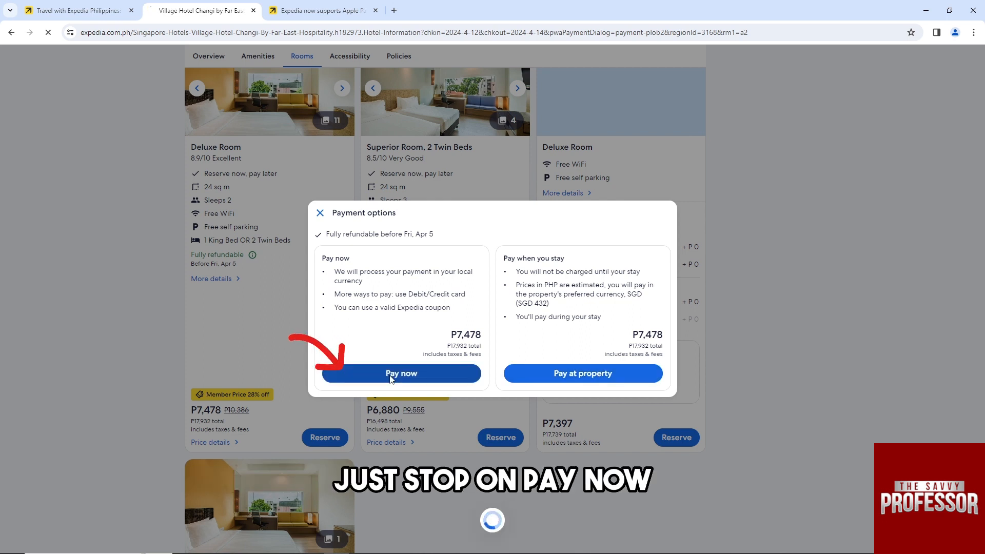
click(401, 373)
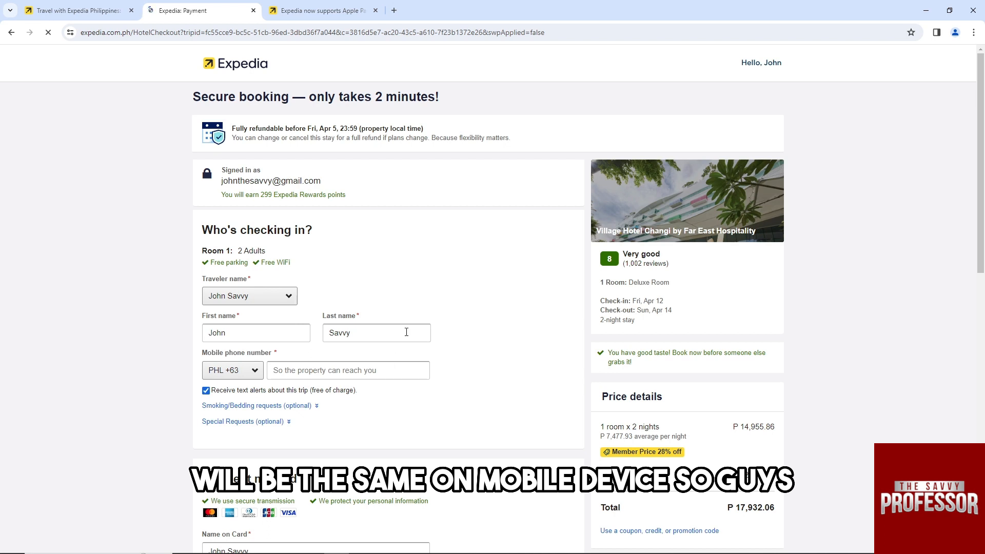
Step: Scroll checkout to the empty Payment method section, with total P 17,932.06
scroll(down, 3)
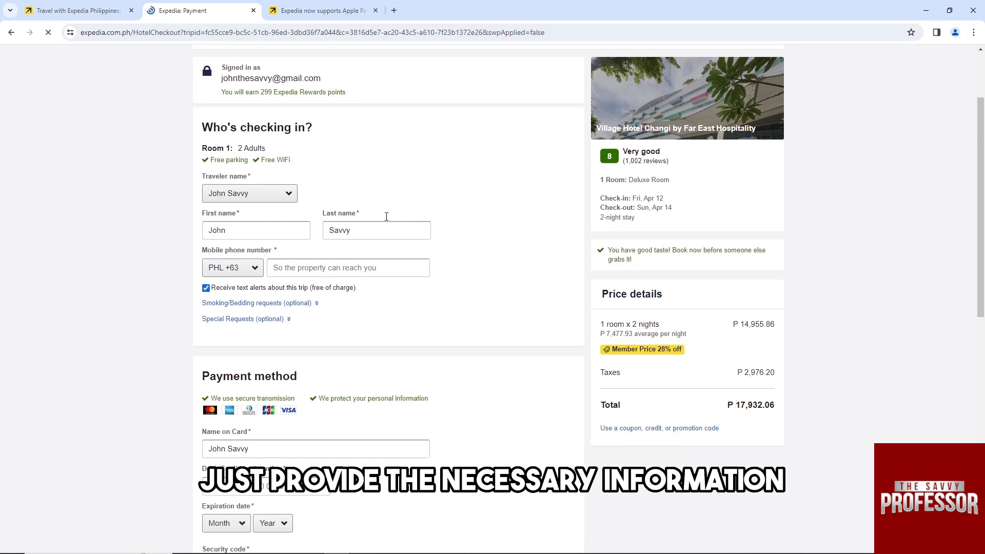
scroll(down, 3)
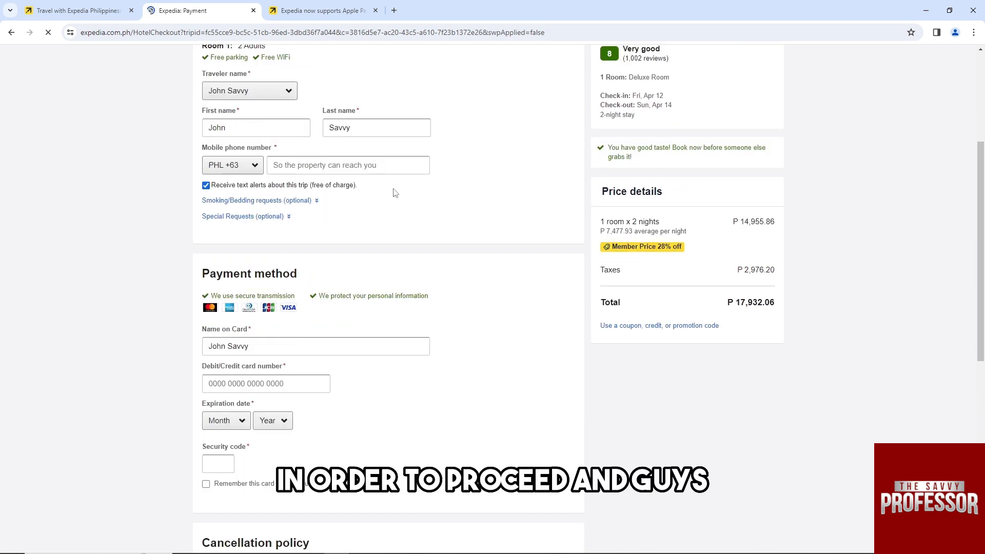
scroll(down, 3)
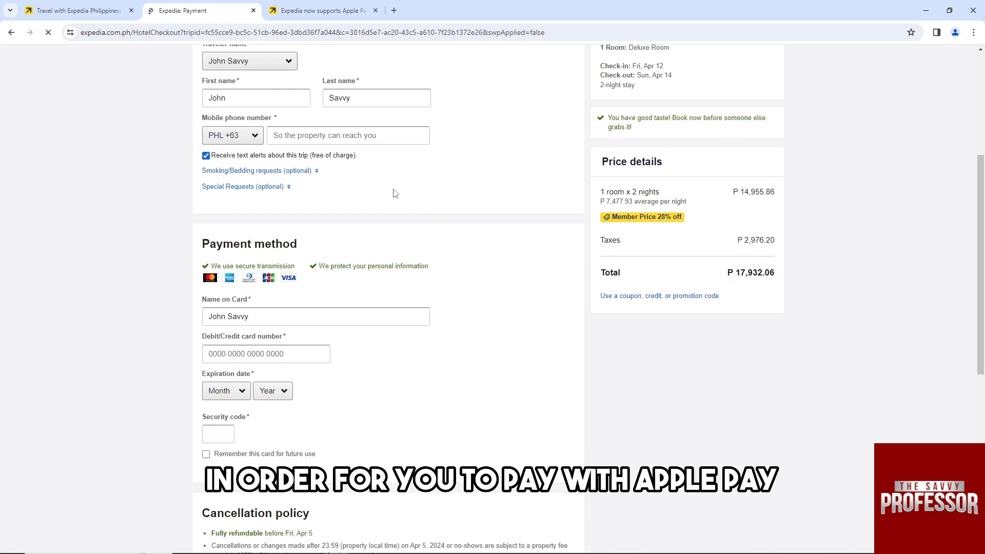
scroll(down, 3)
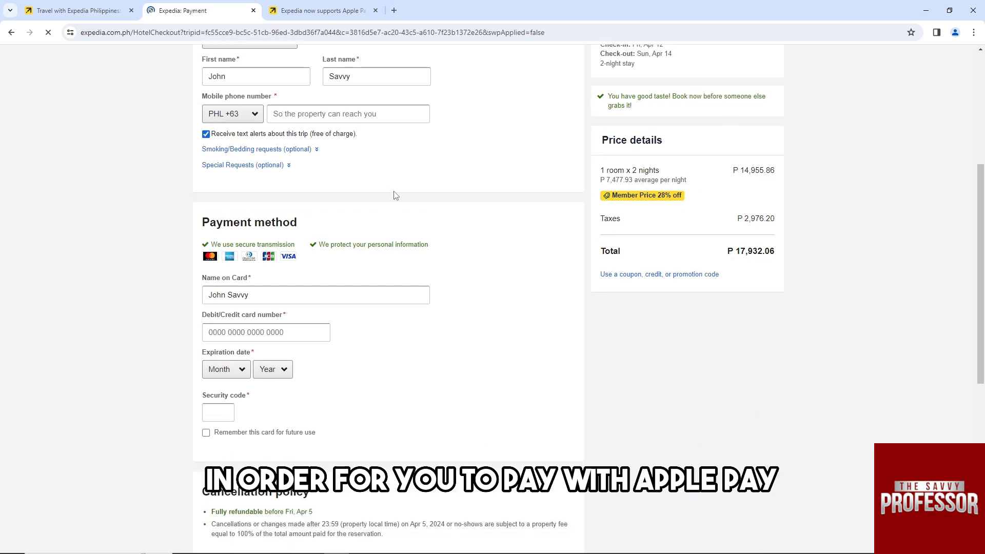
scroll(down, 3)
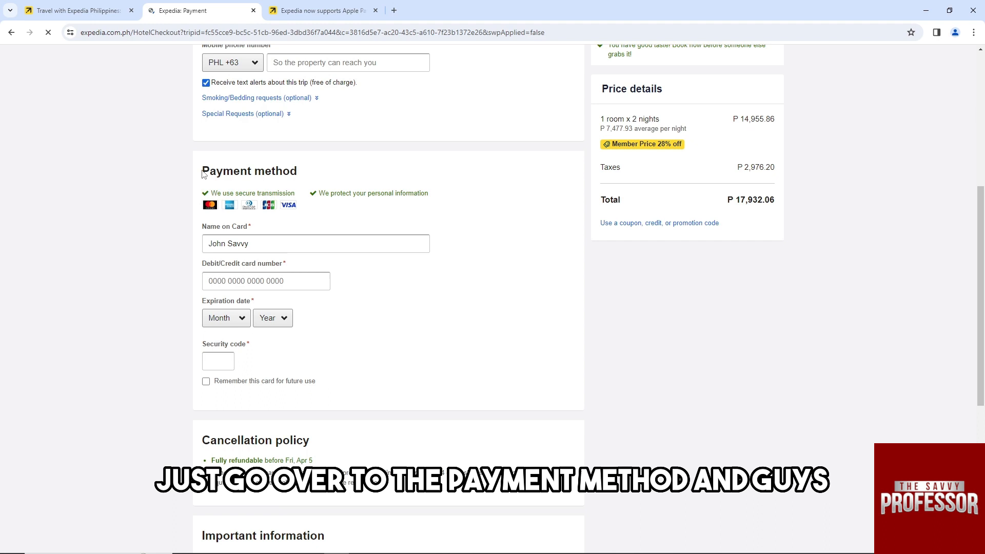
mouse_move(294, 183)
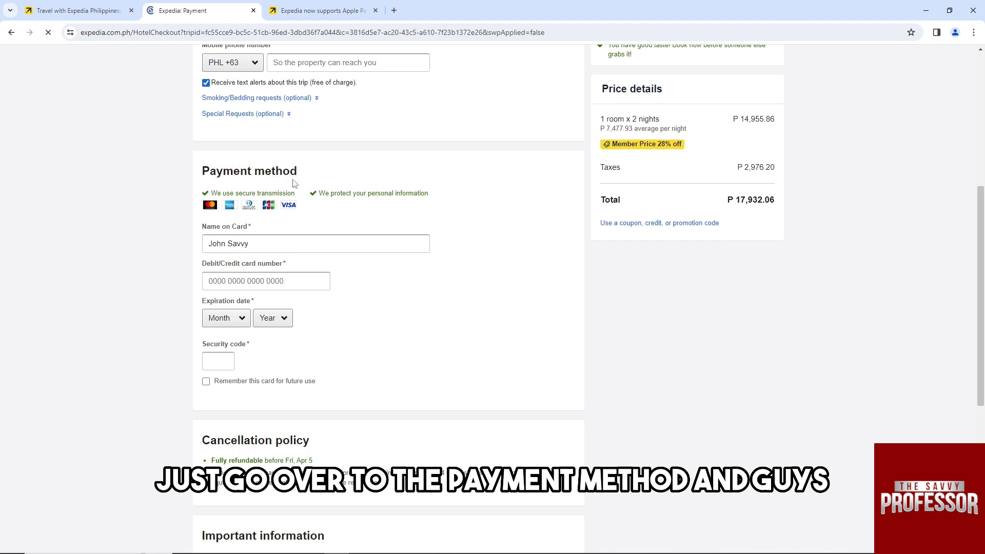
click(325, 10)
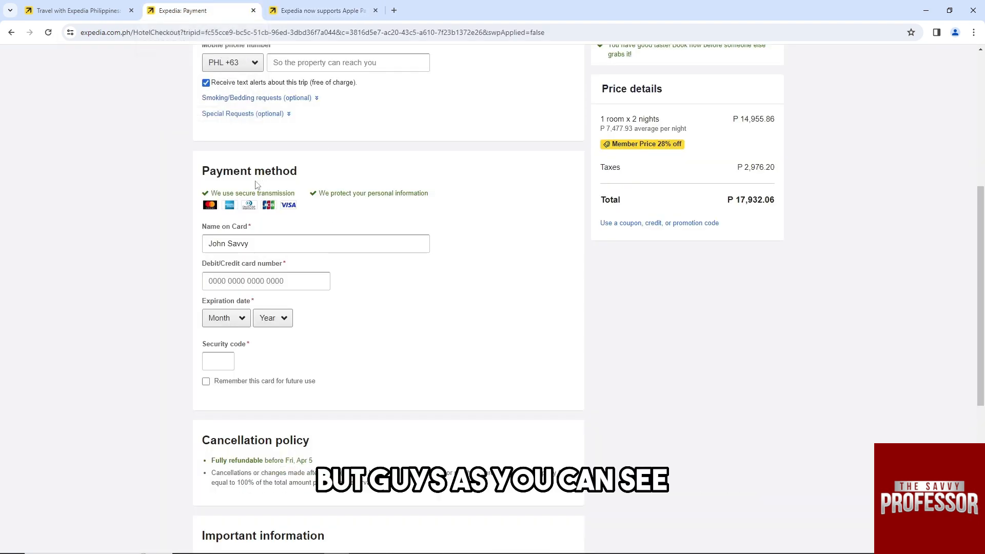
mouse_move(303, 233)
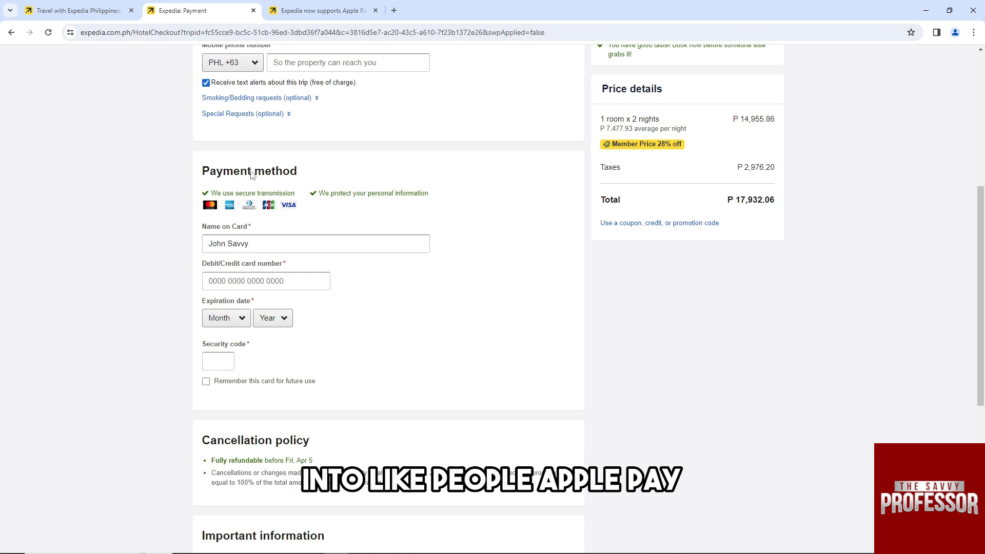
mouse_move(260, 183)
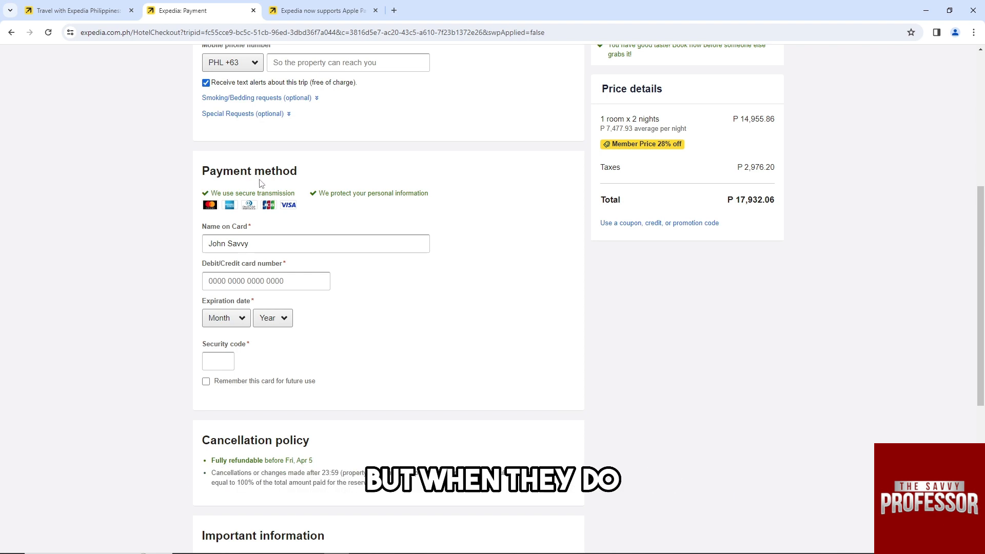
mouse_move(329, 203)
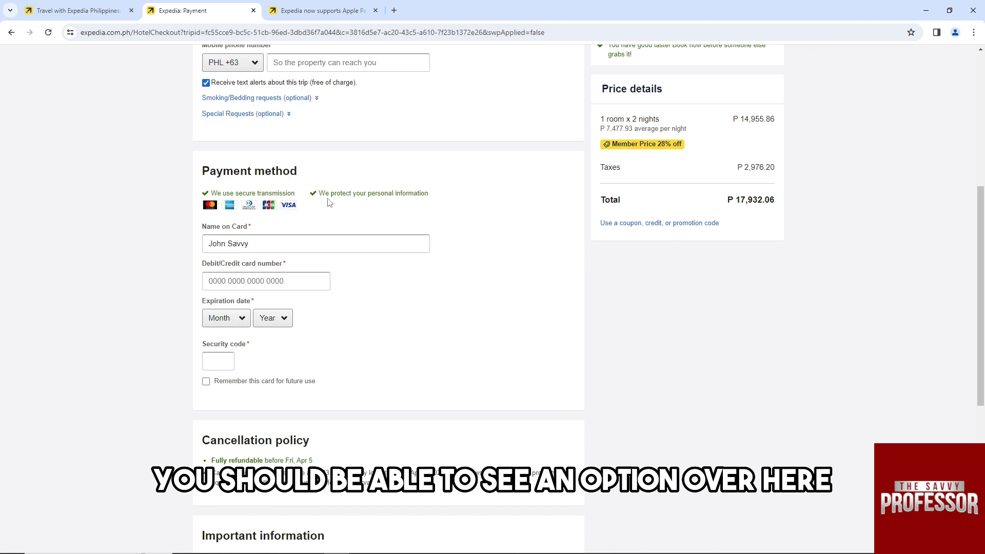
scroll(down, 3)
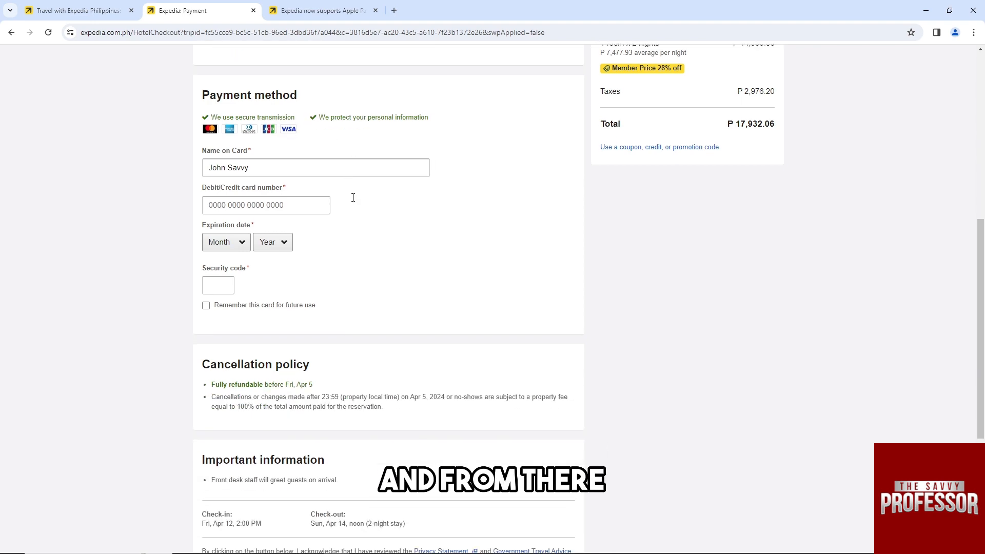
scroll(down, 3)
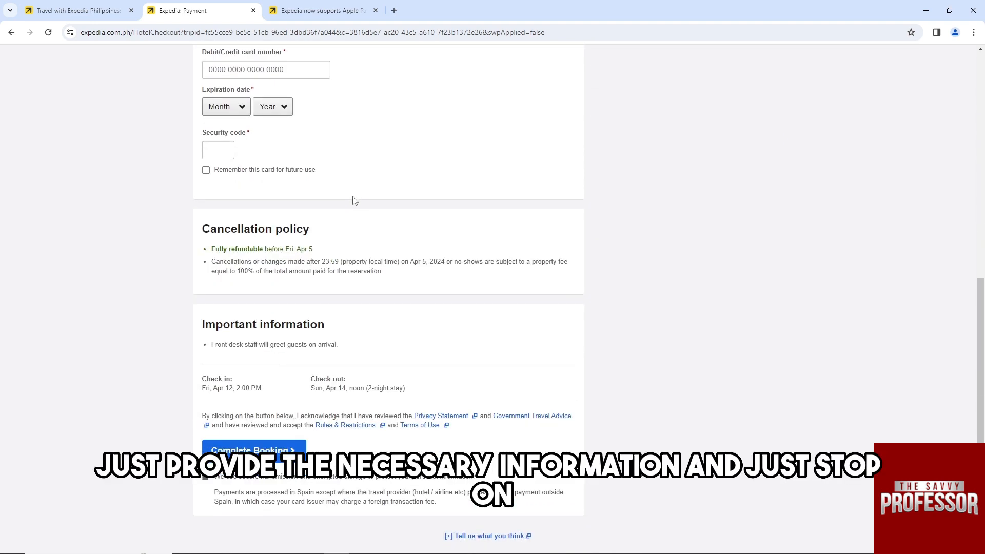
scroll(down, 3)
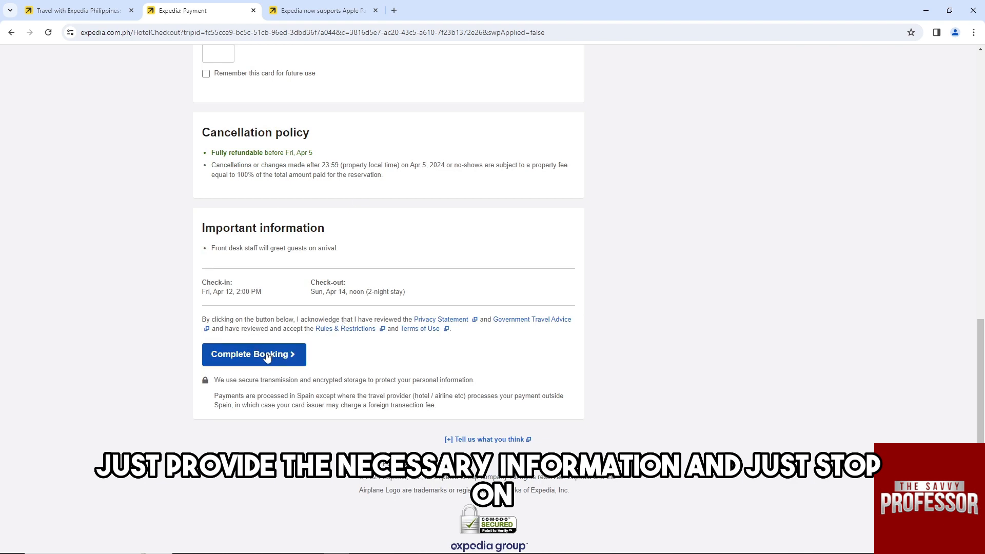
mouse_move(325, 343)
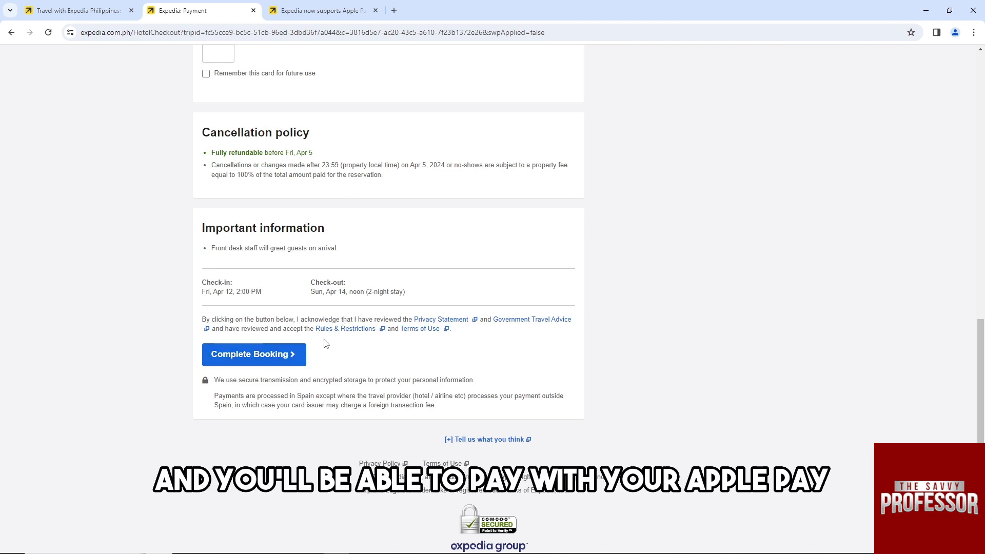
mouse_move(328, 341)
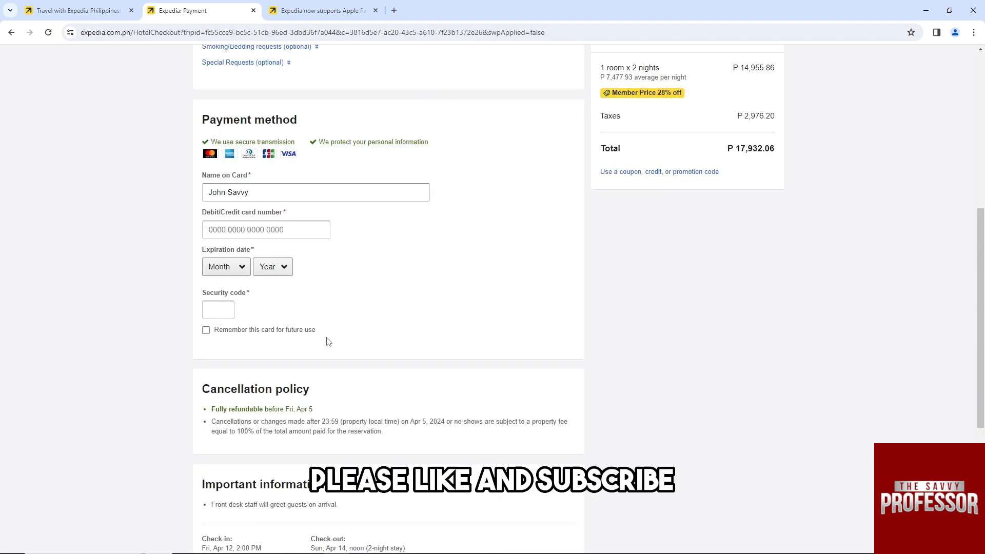
scroll(down, 3)
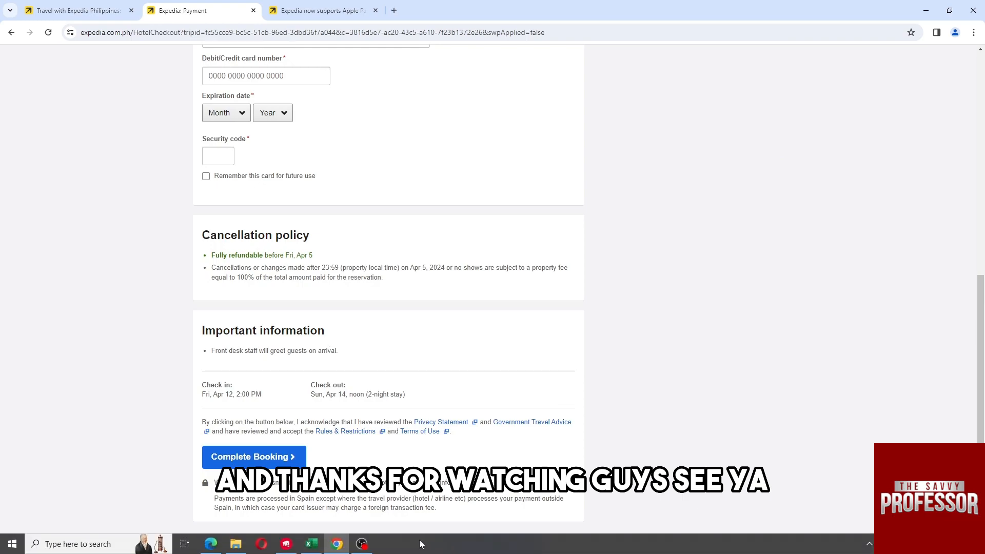